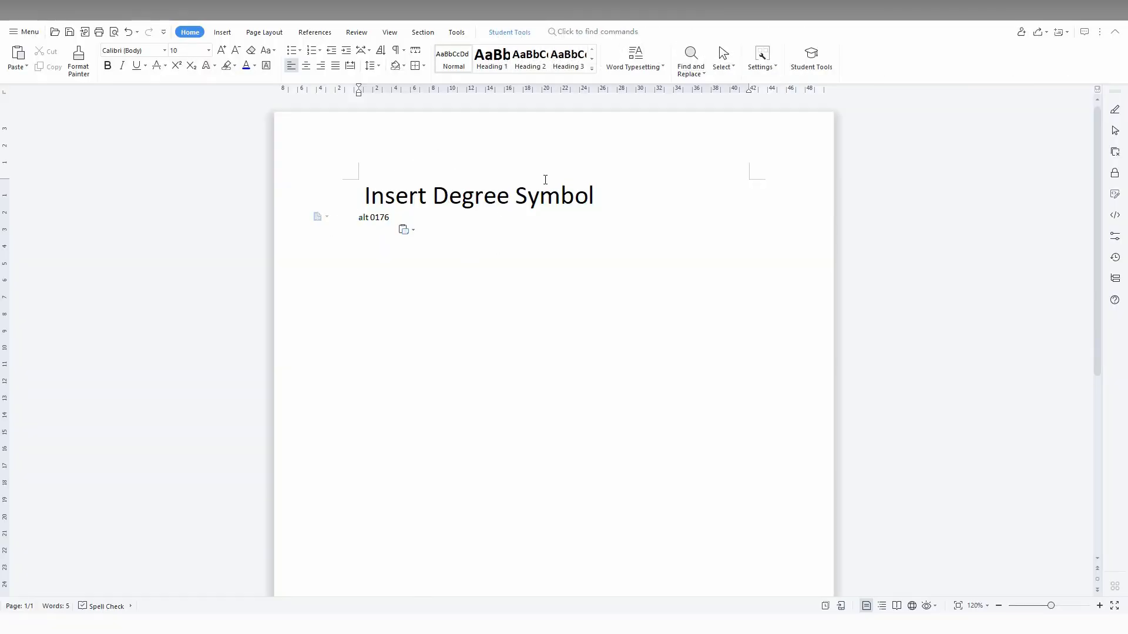
mouse_move(515, 260)
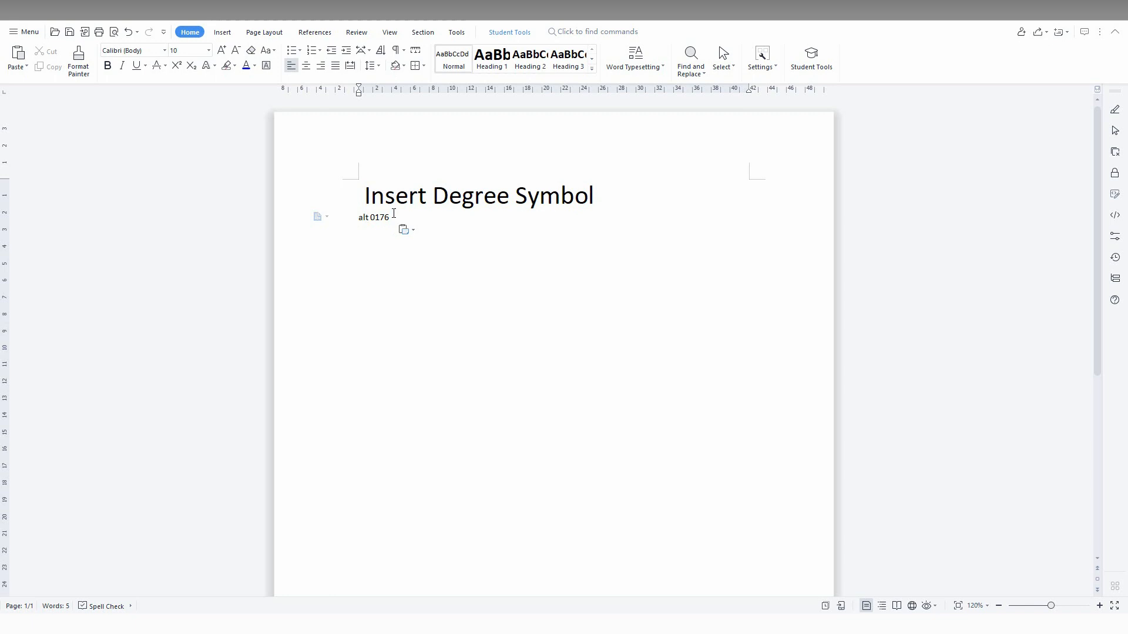
- Set the 'alt 0176' line to font size 28 via the mini toolbar
double_click(374, 218)
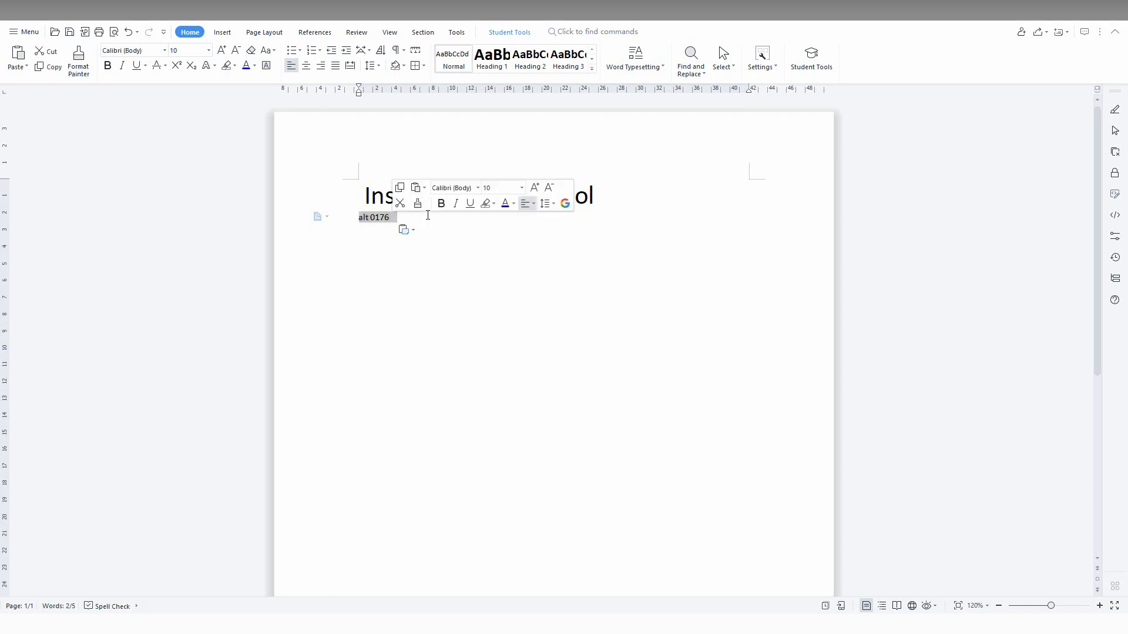
click(521, 188)
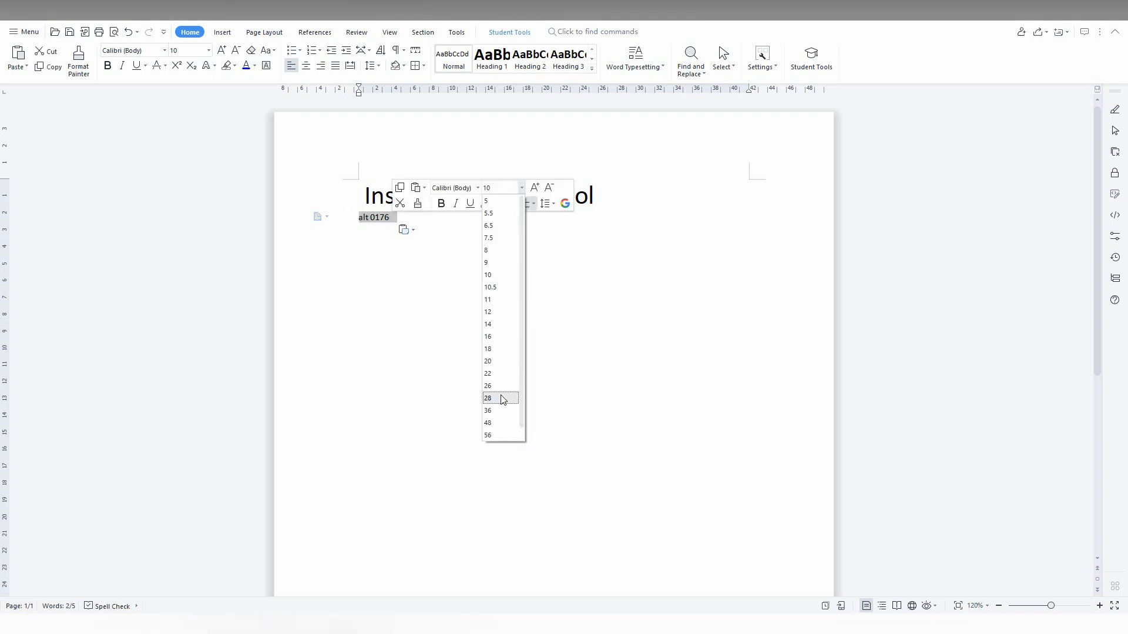
click(487, 398)
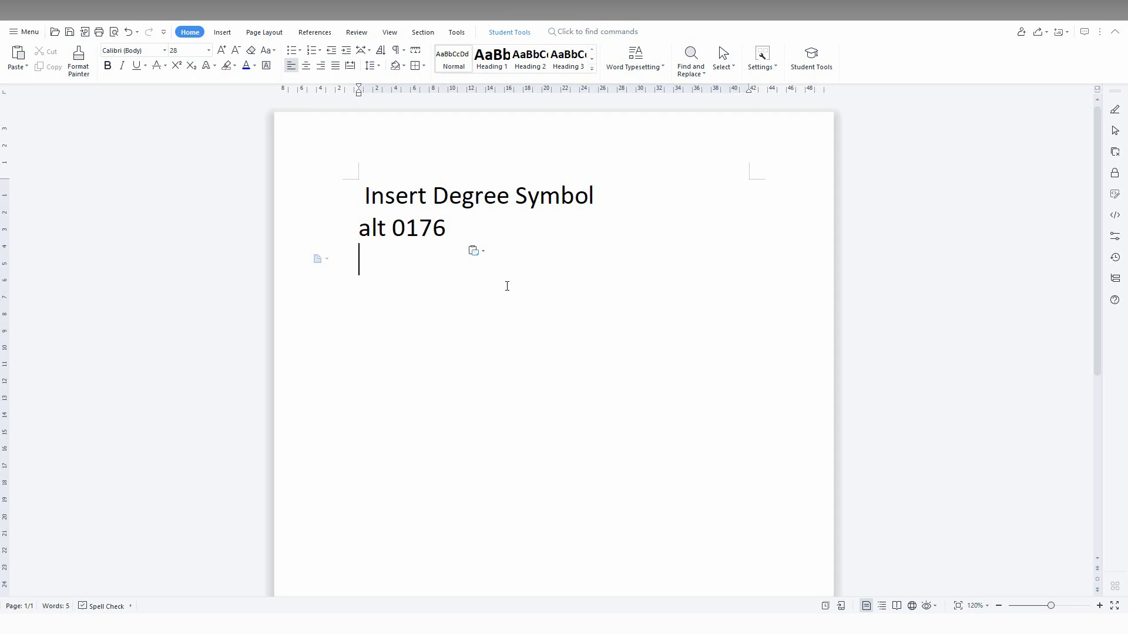
- Enter the lines '32°' and '99°' using Alt+0176 for each degree symbol
text(32)
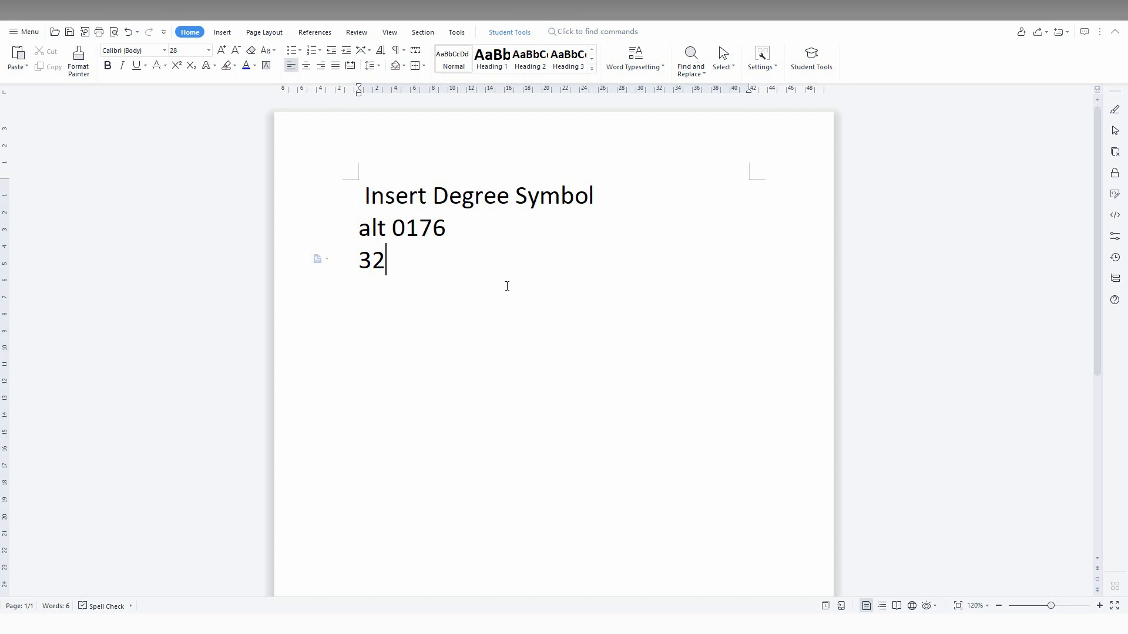
text(°)
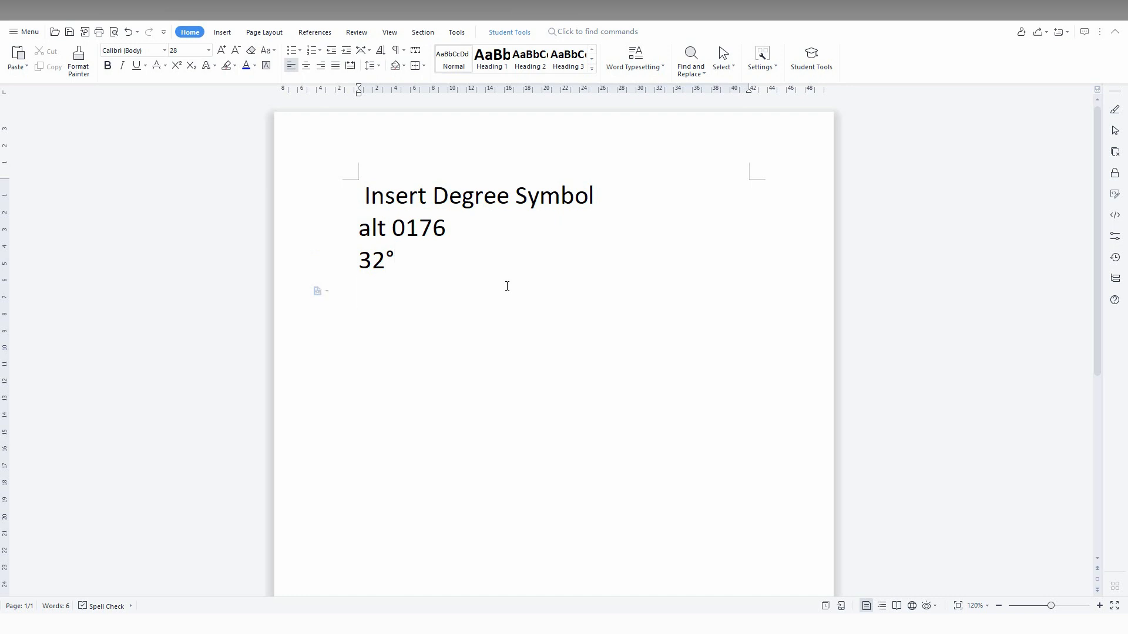
text(99)
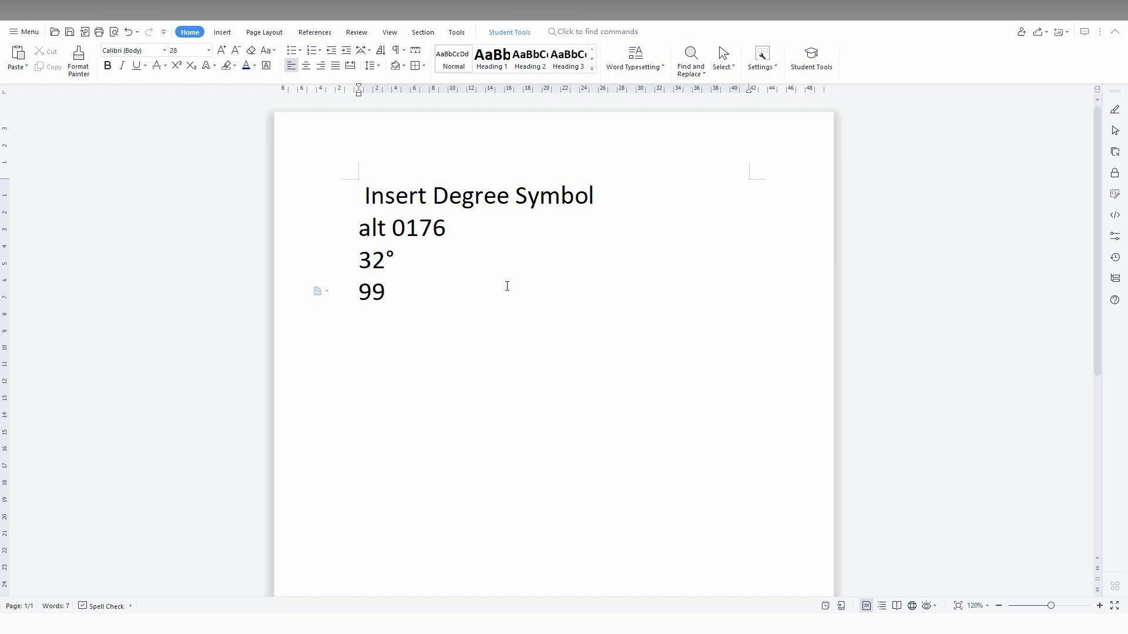
text(°)
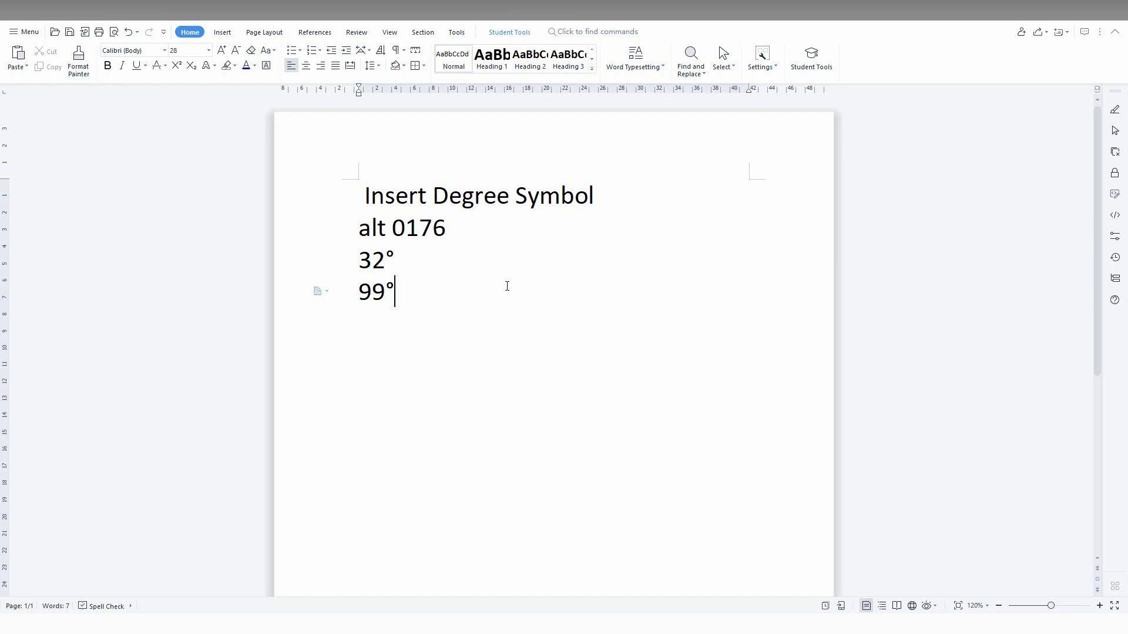
mouse_move(562, 377)
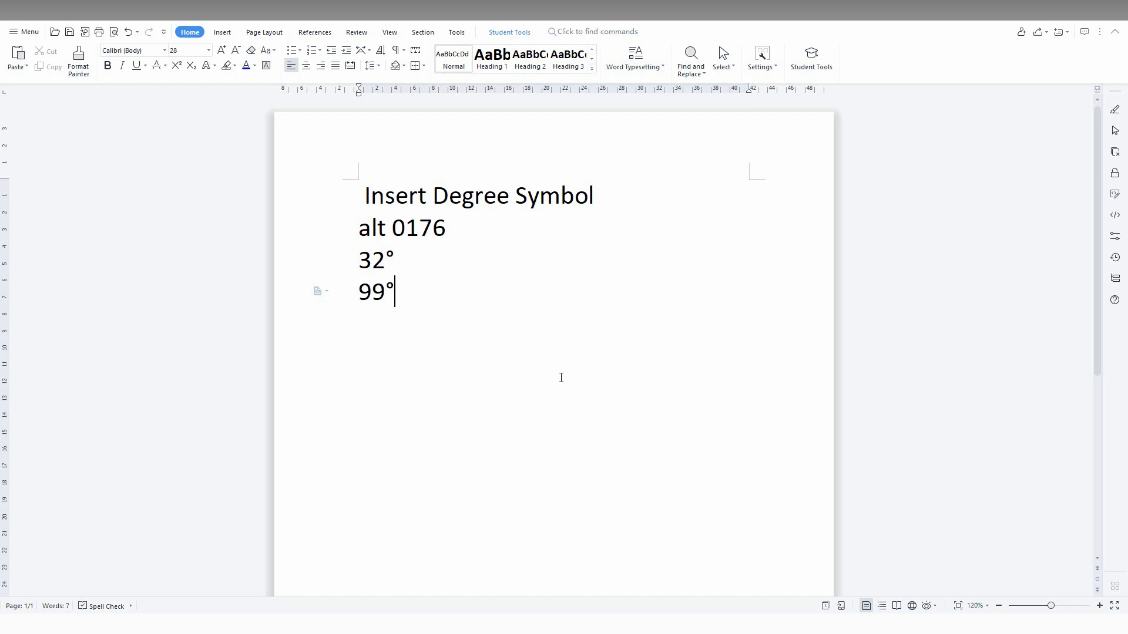
mouse_move(500, 186)
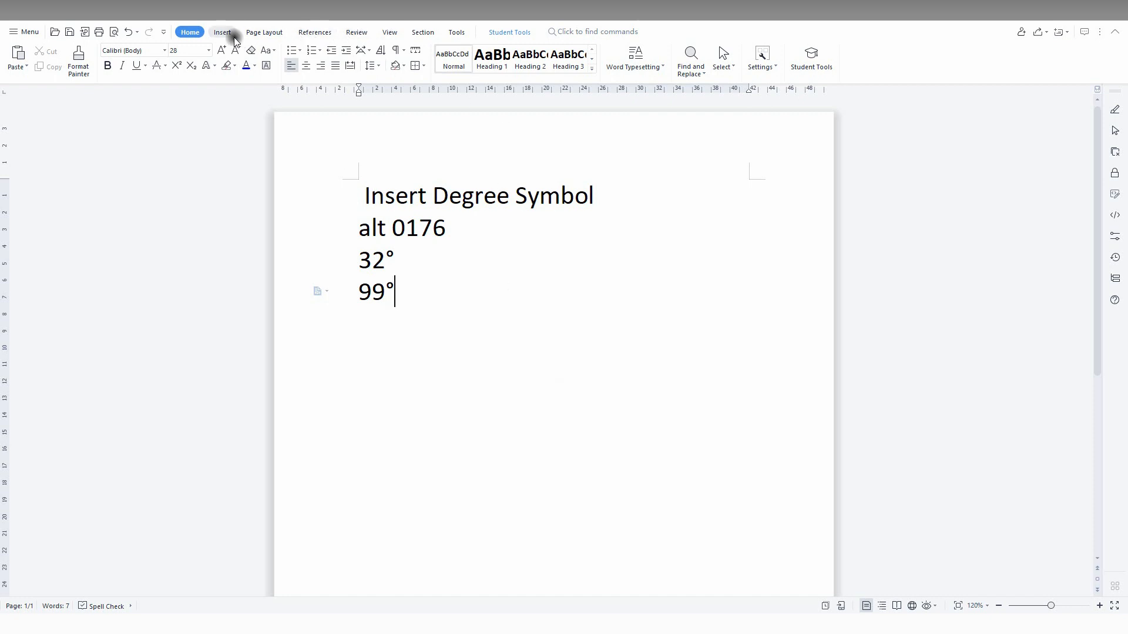
- Insert a °F equation symbol after '99°' so the line reads '99°°F'
click(222, 32)
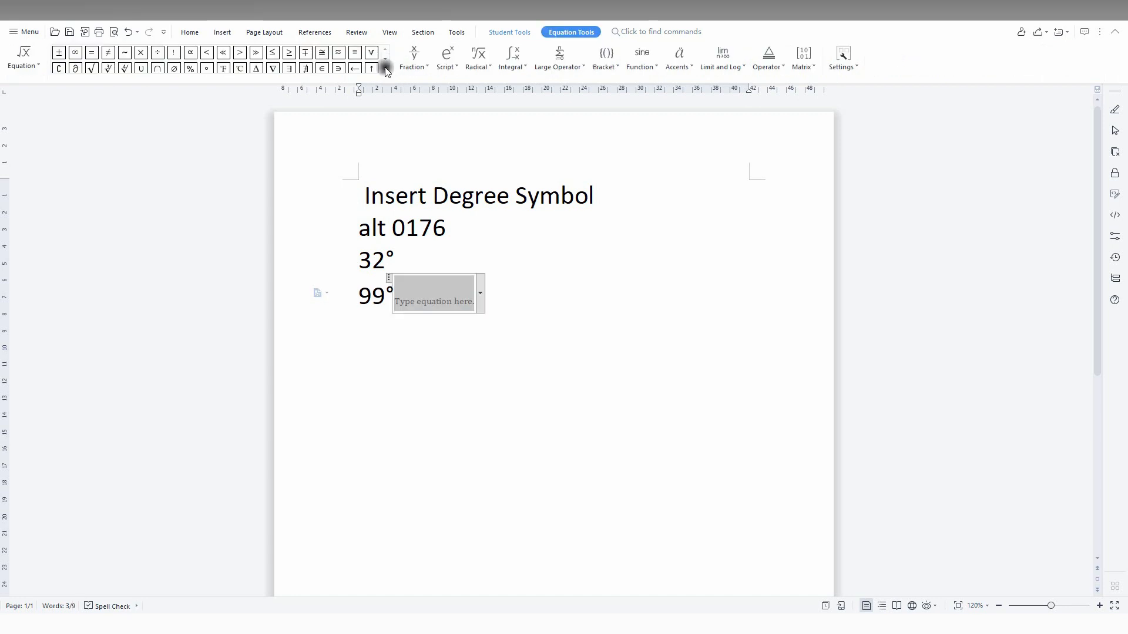
click(385, 68)
text(°F)
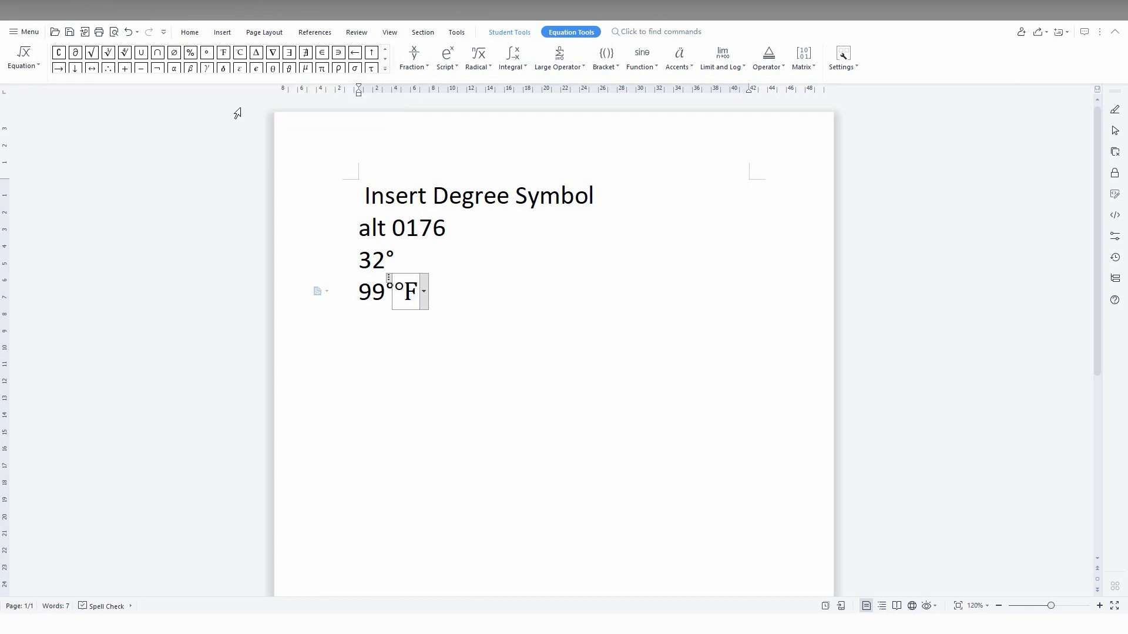
click(222, 32)
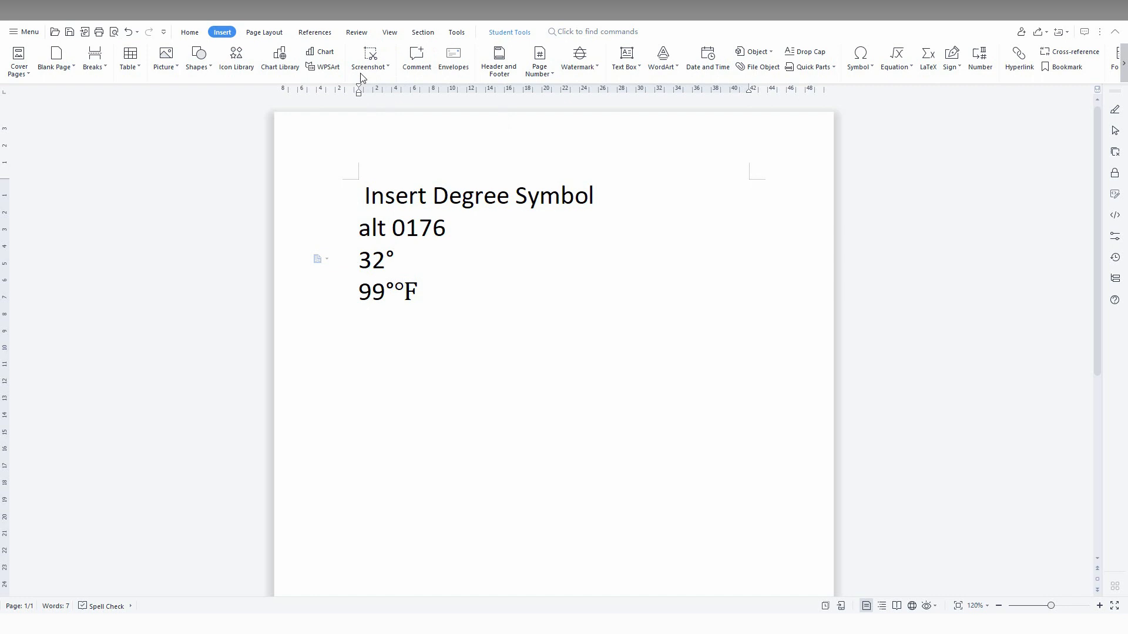
mouse_move(488, 328)
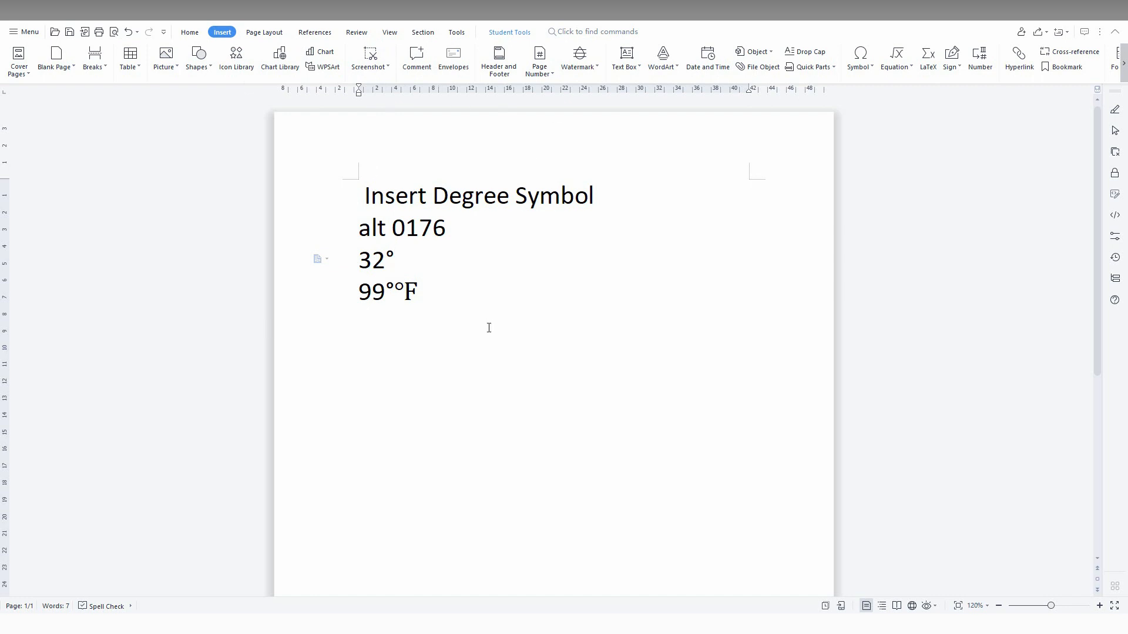